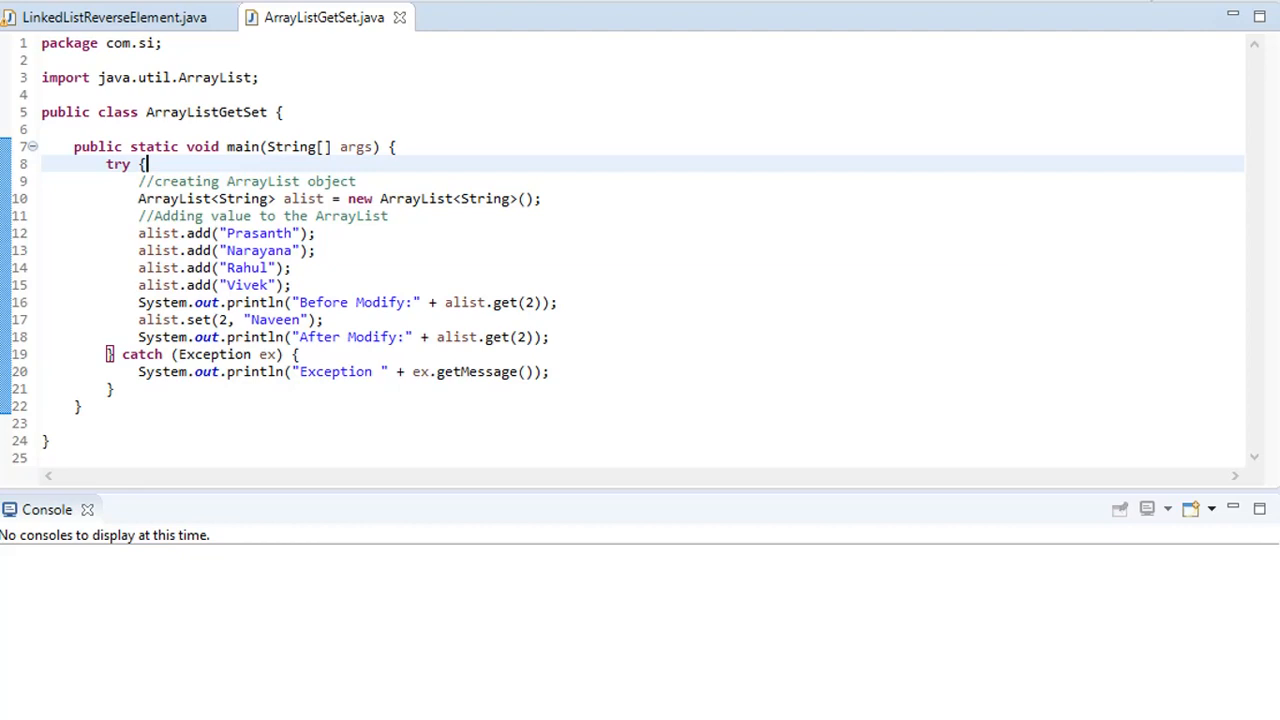
mouse_move(424, 213)
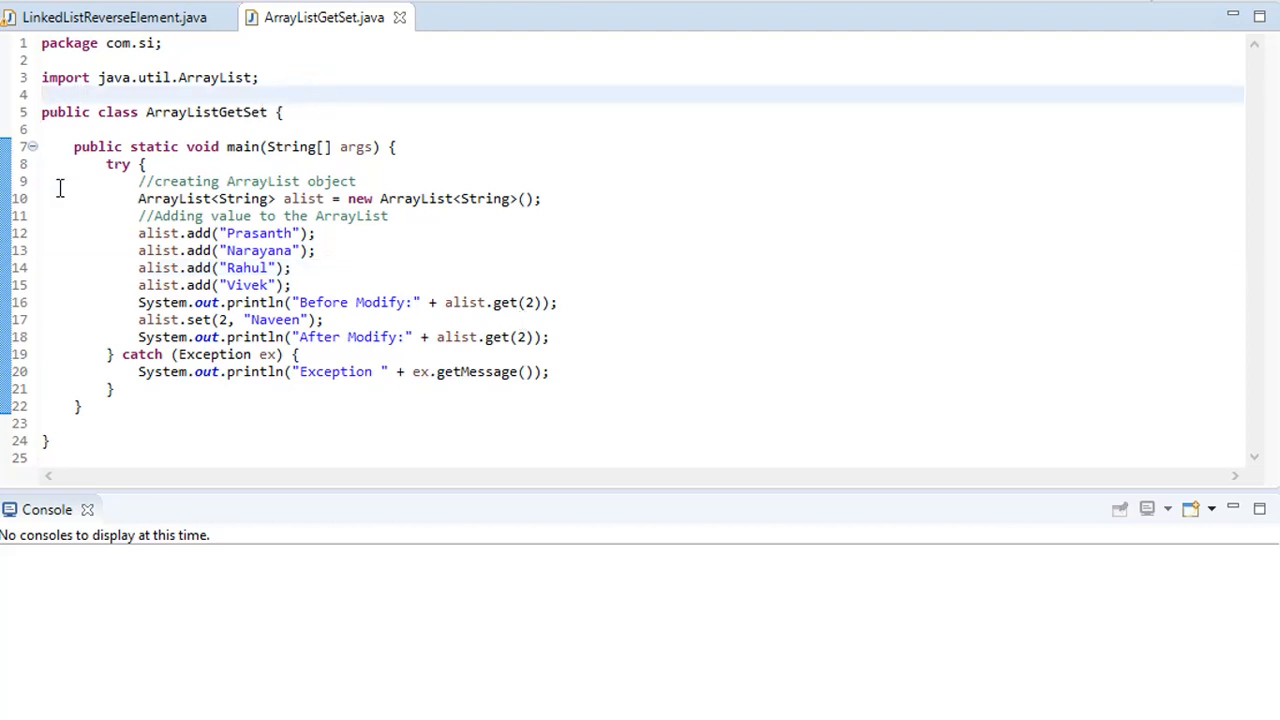
- Highlight the alist variable and its uses, including the Before Modify line
left_click(42, 94)
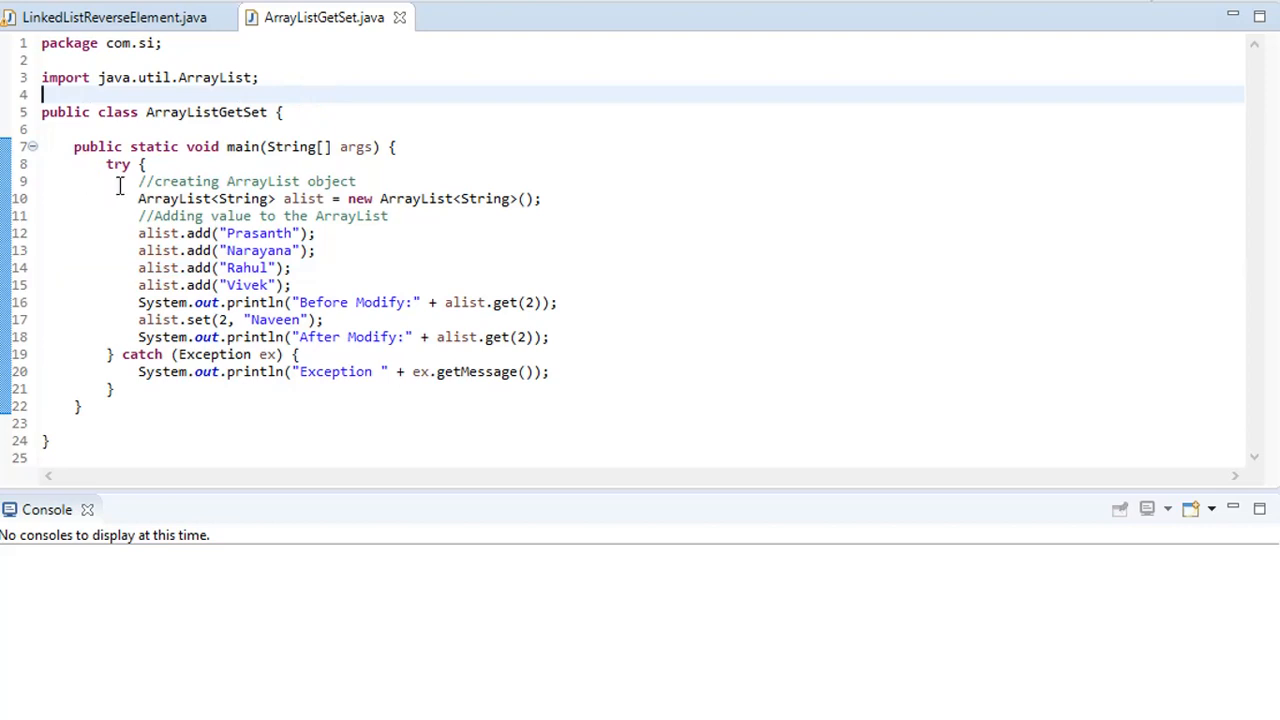
left_click(249, 250)
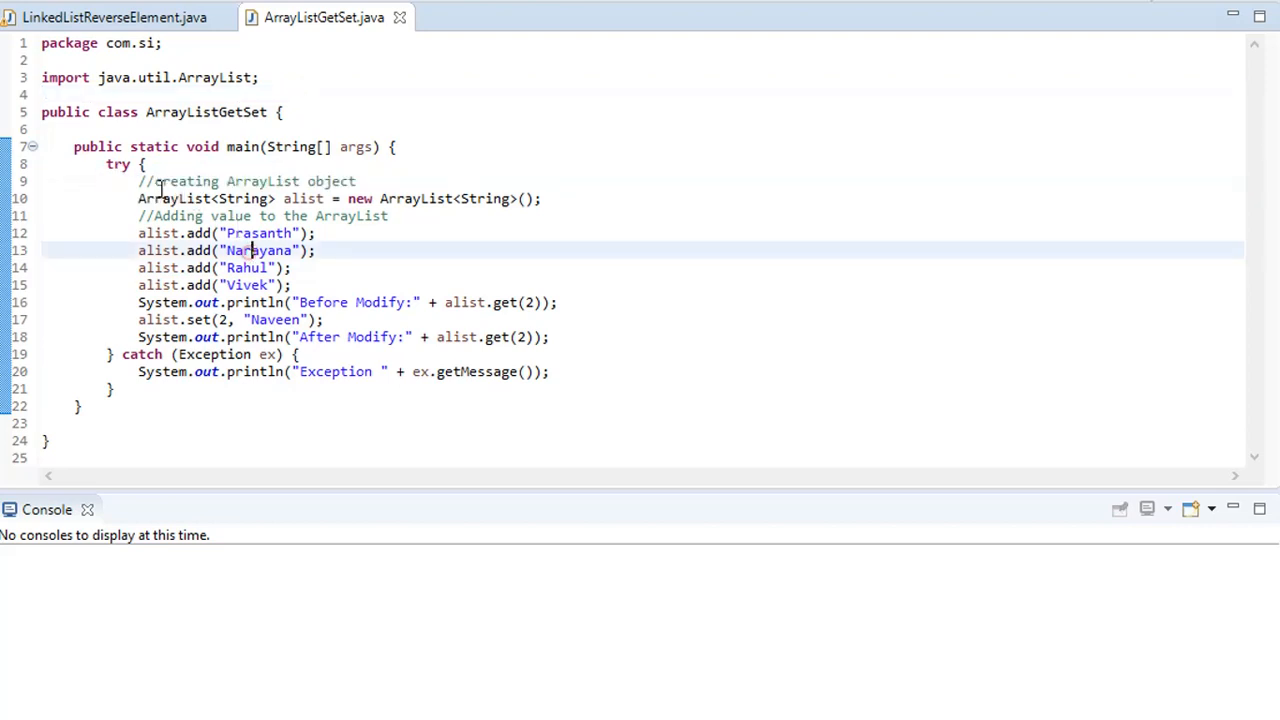
mouse_move(360, 210)
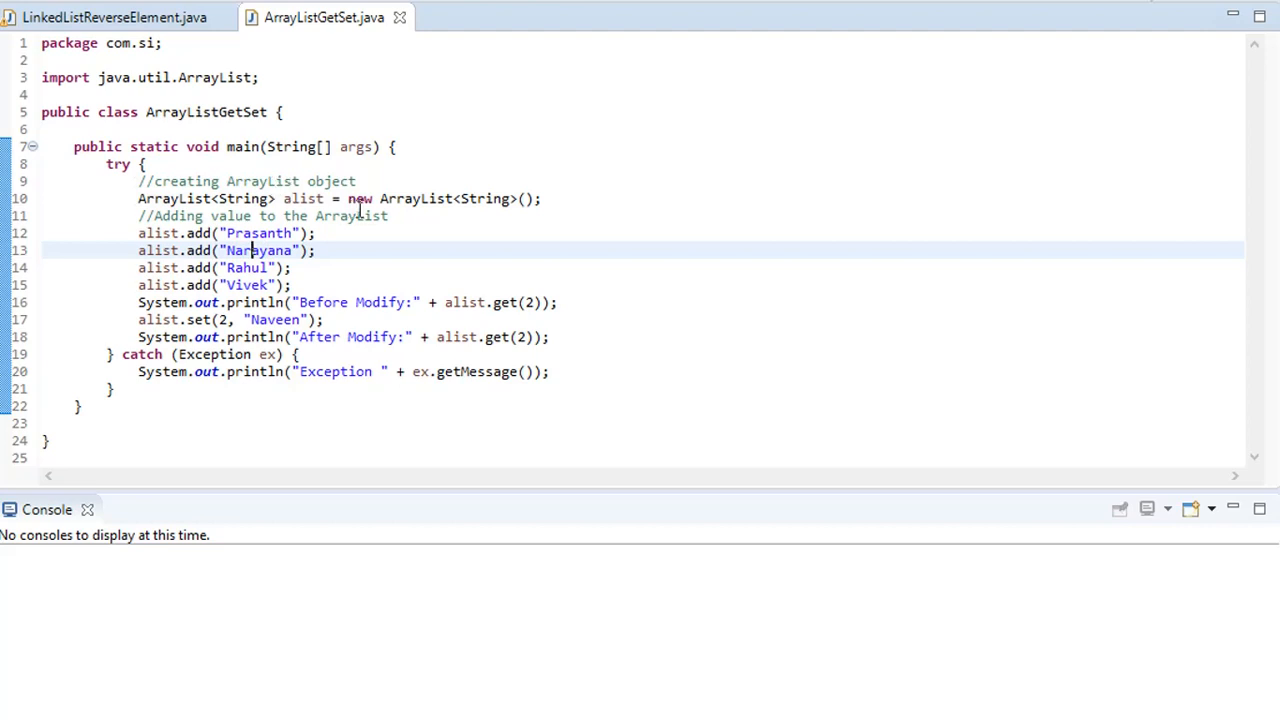
mouse_move(545, 199)
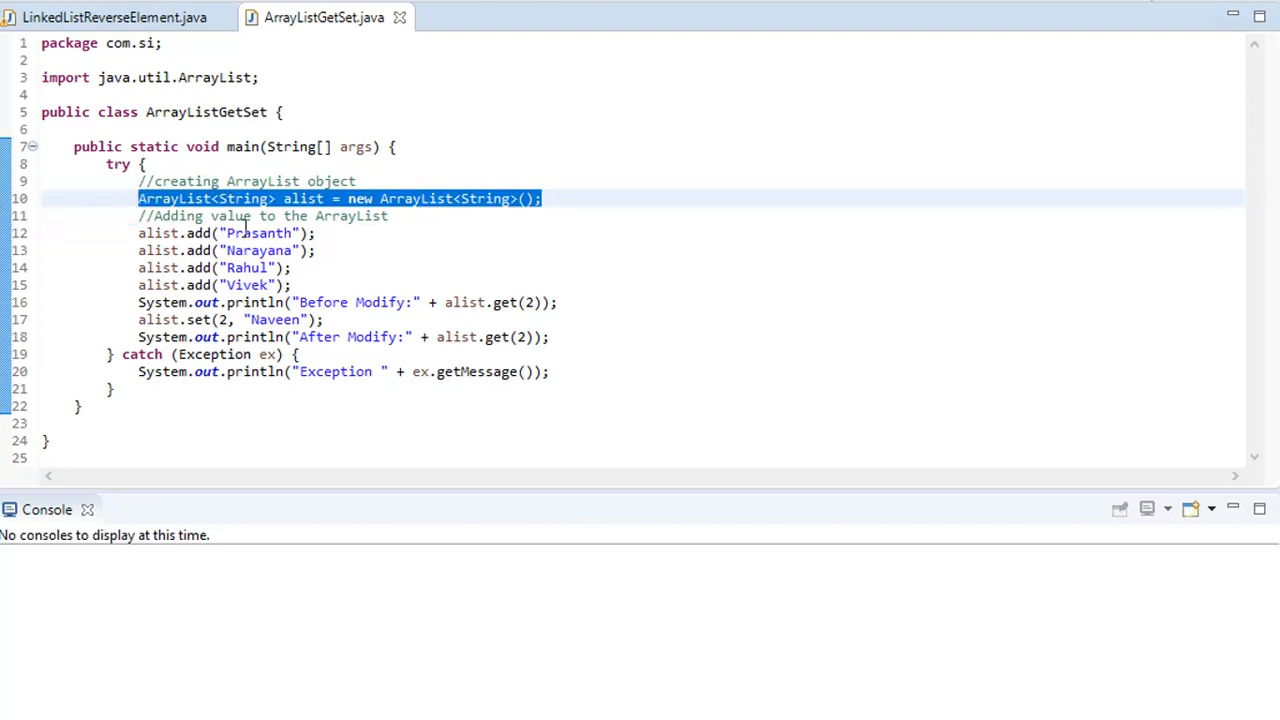
double_click(303, 198)
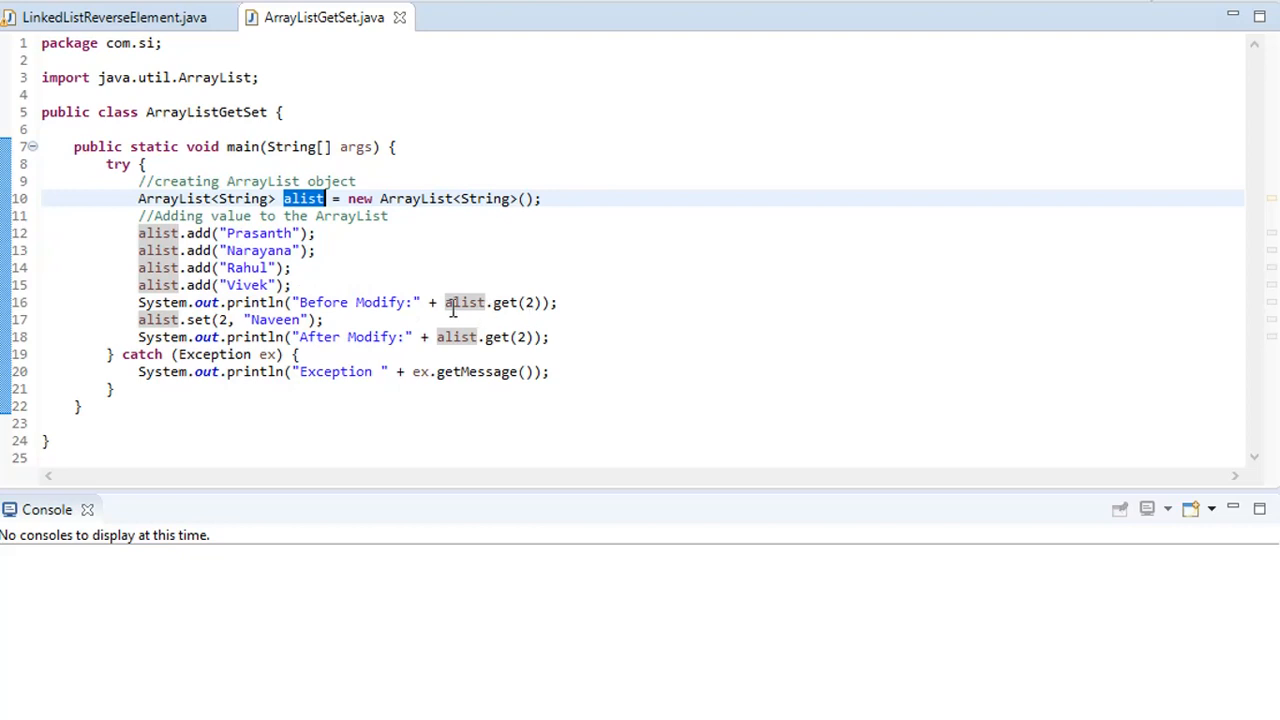
double_click(464, 302)
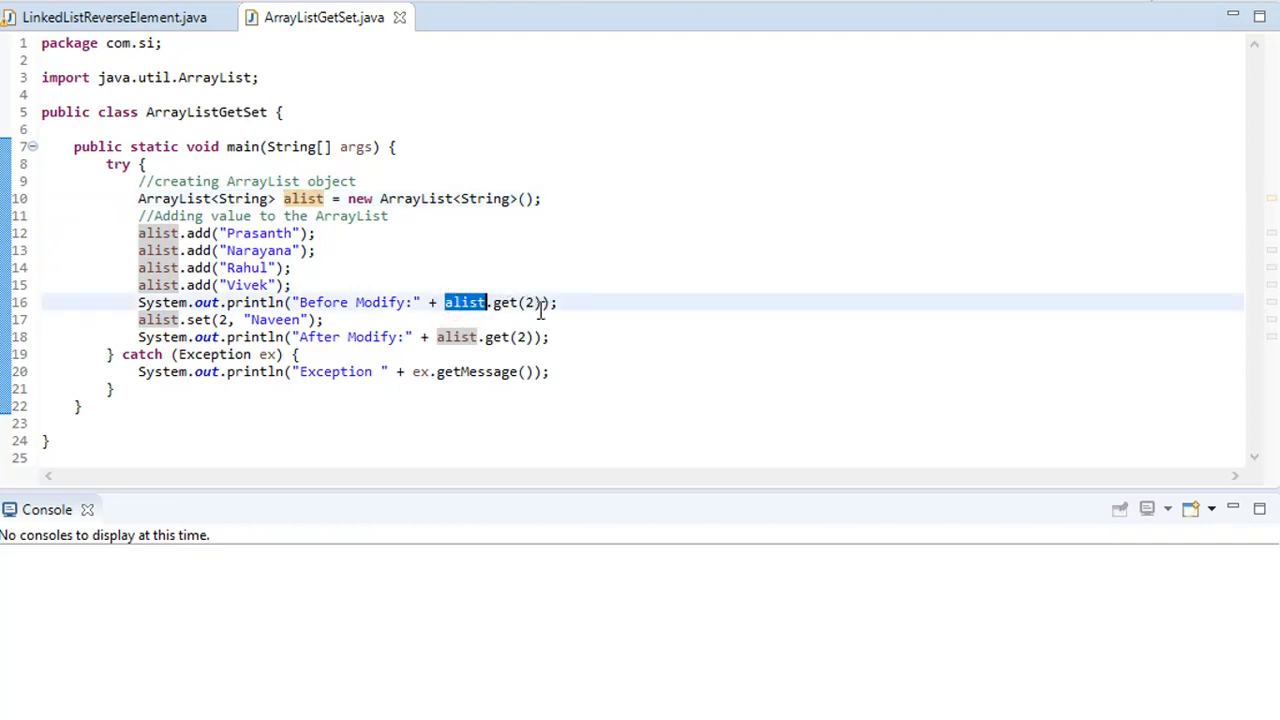
mouse_move(238, 248)
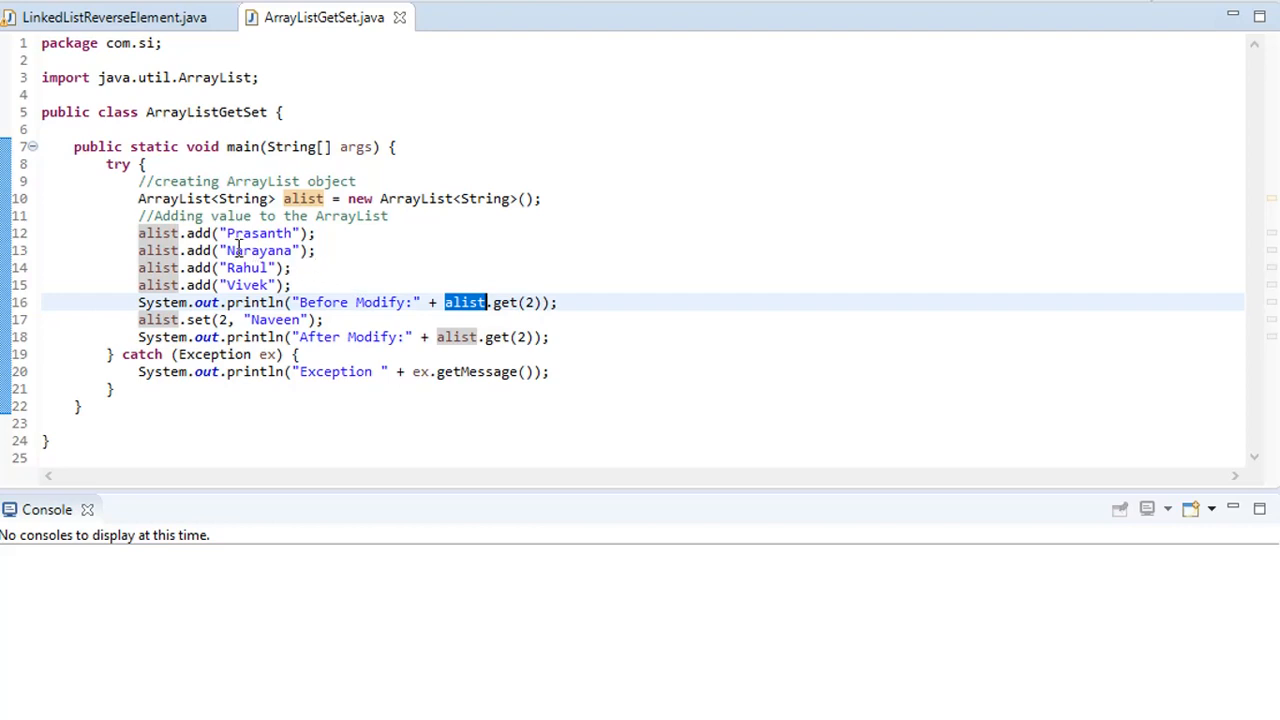
double_click(258, 250)
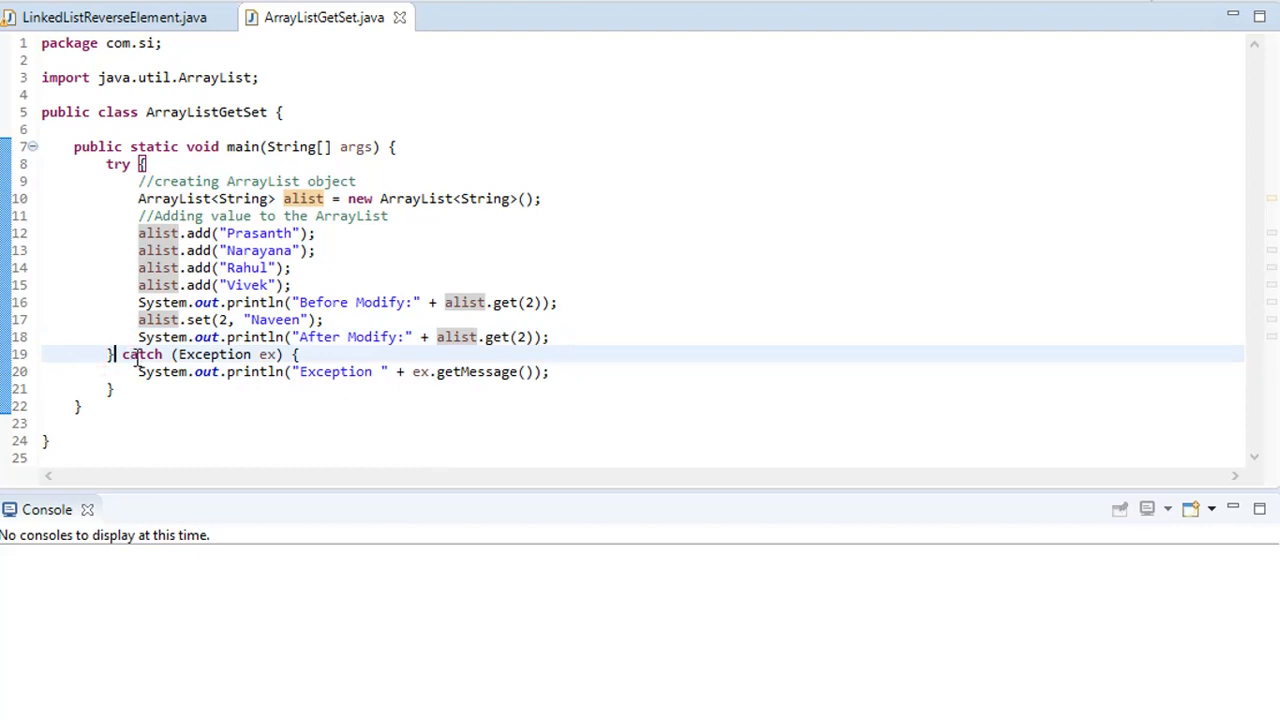
mouse_move(232, 302)
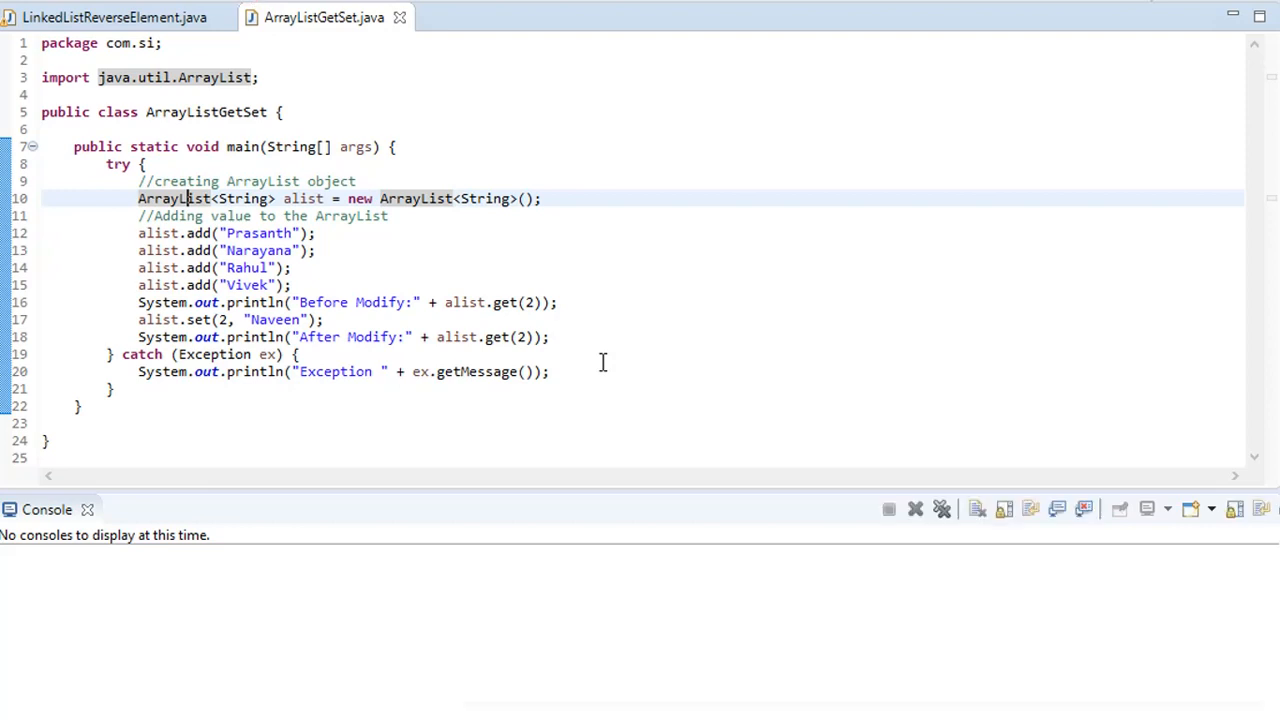
- Run ArrayListGetSet as a Java application, then briefly select the new value 'Naveen'
left_click(1119, 509)
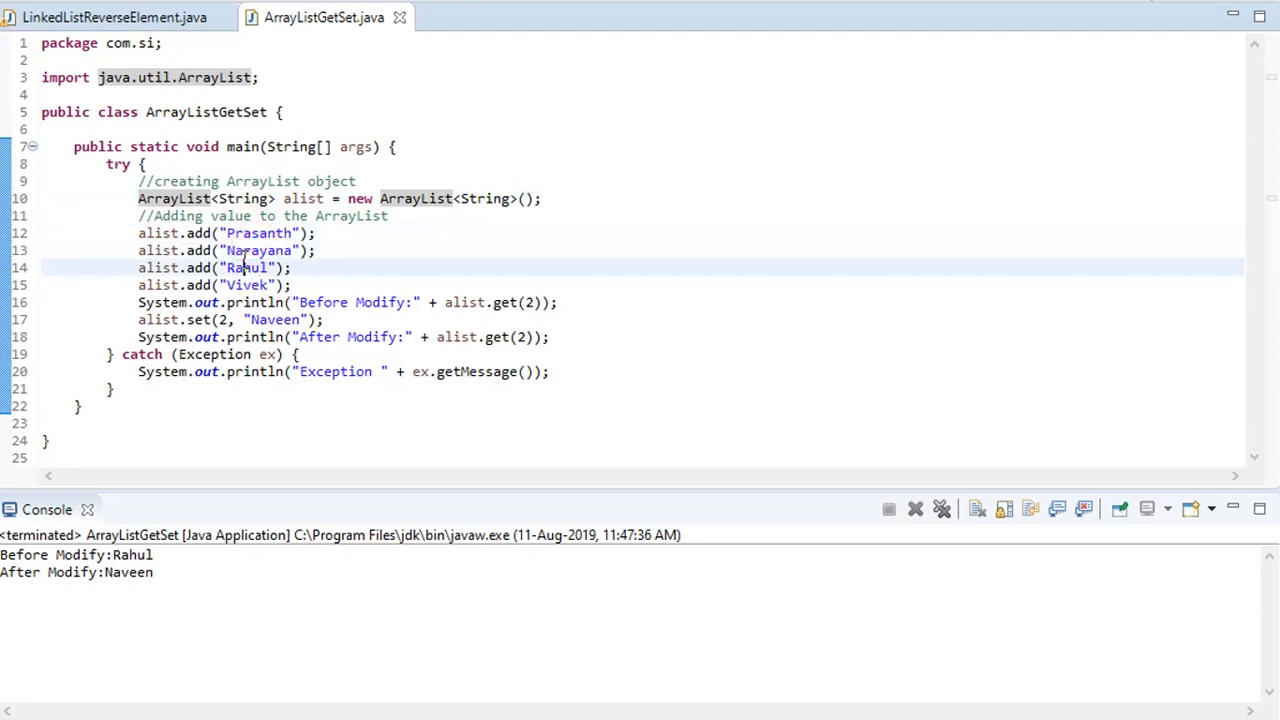
double_click(245, 267)
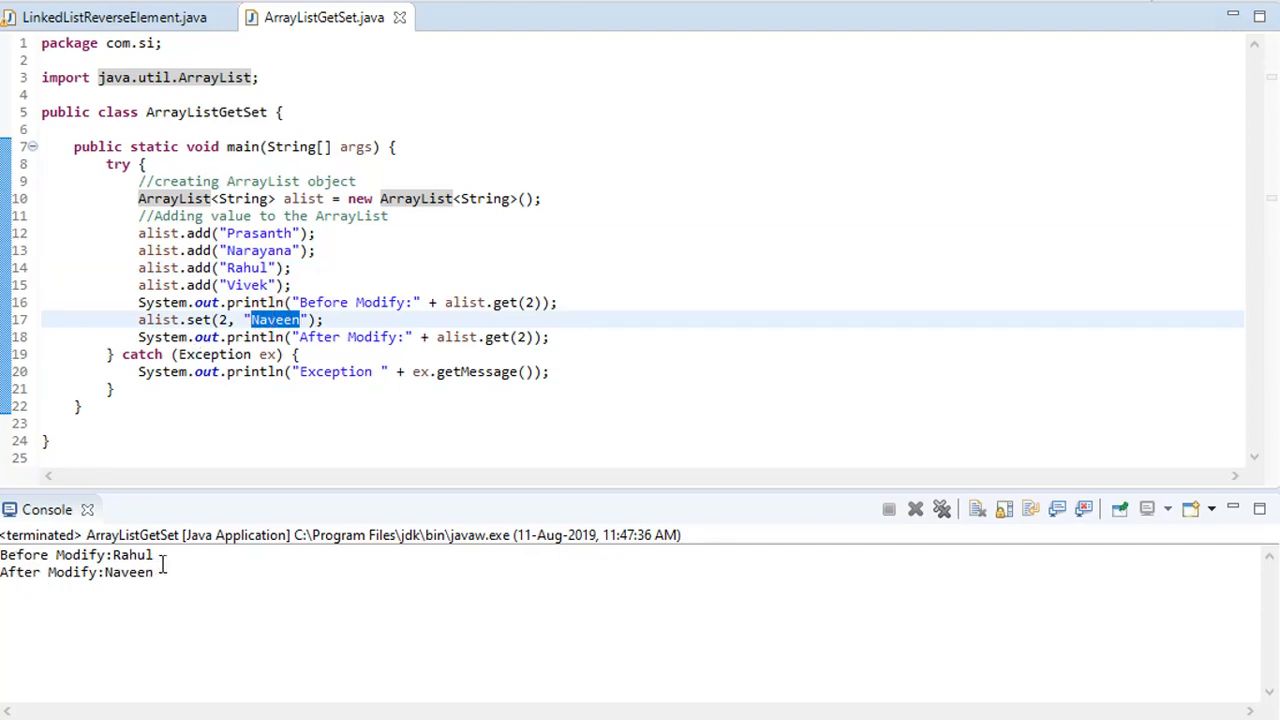
mouse_move(311, 423)
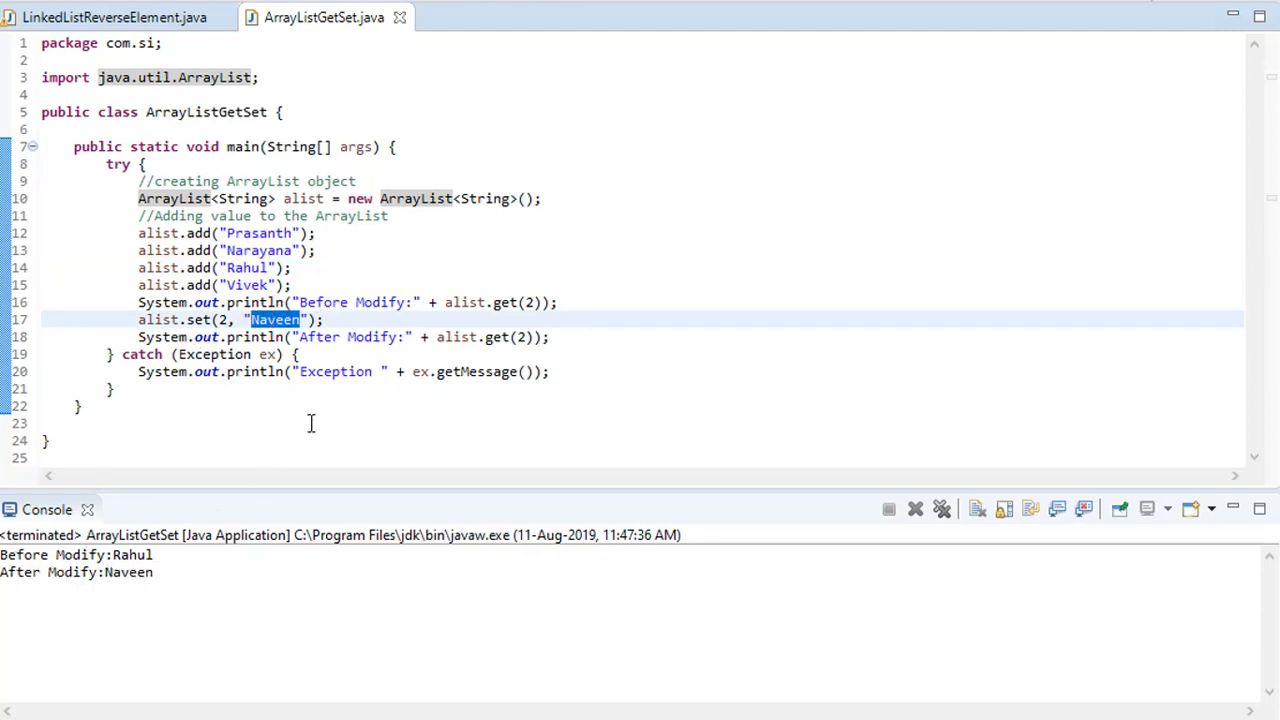
left_click(318, 422)
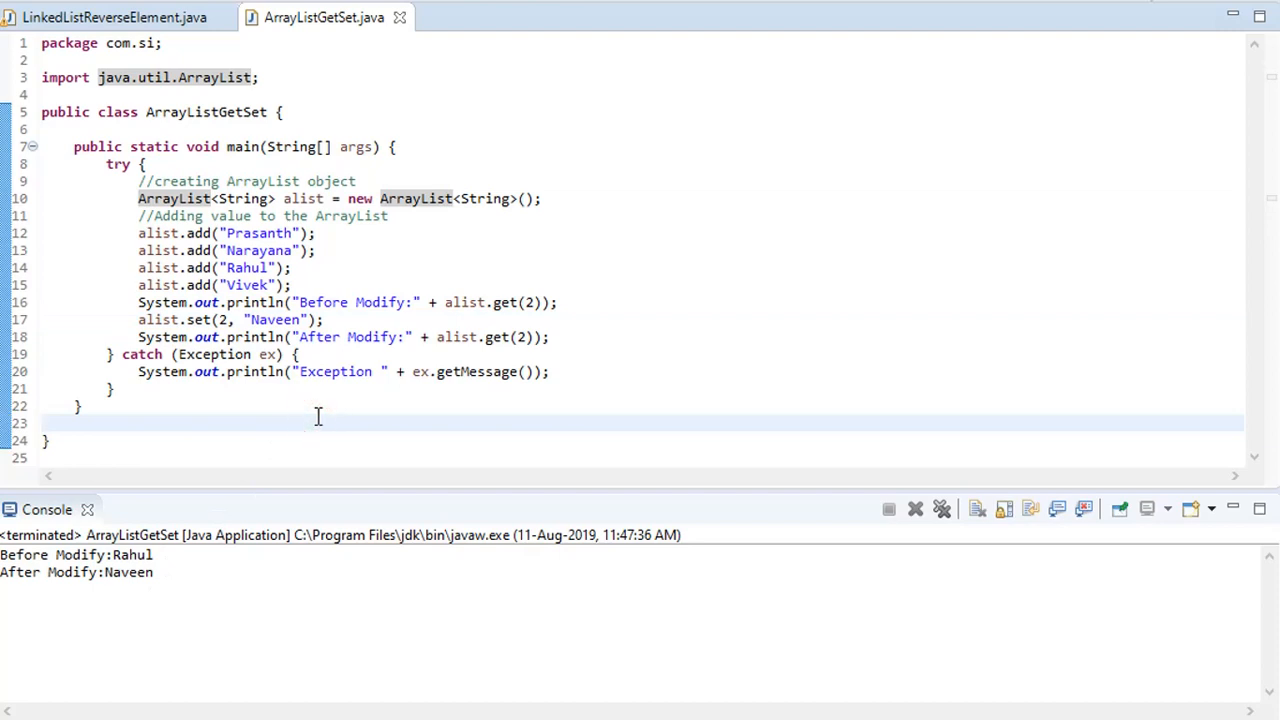